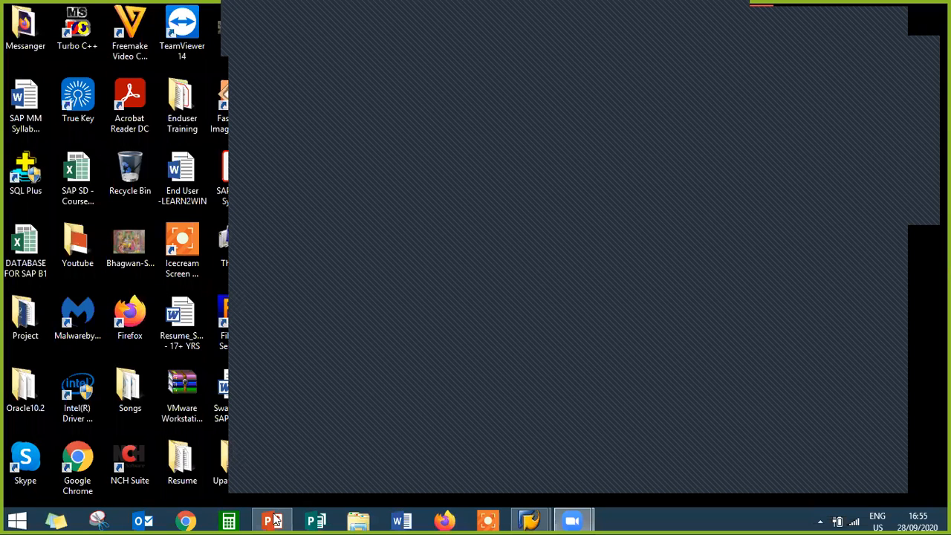
# Step: Open the 'Debit Memo in SAP' PowerPoint presentation from the taskbar
pyautogui.click(270, 520)
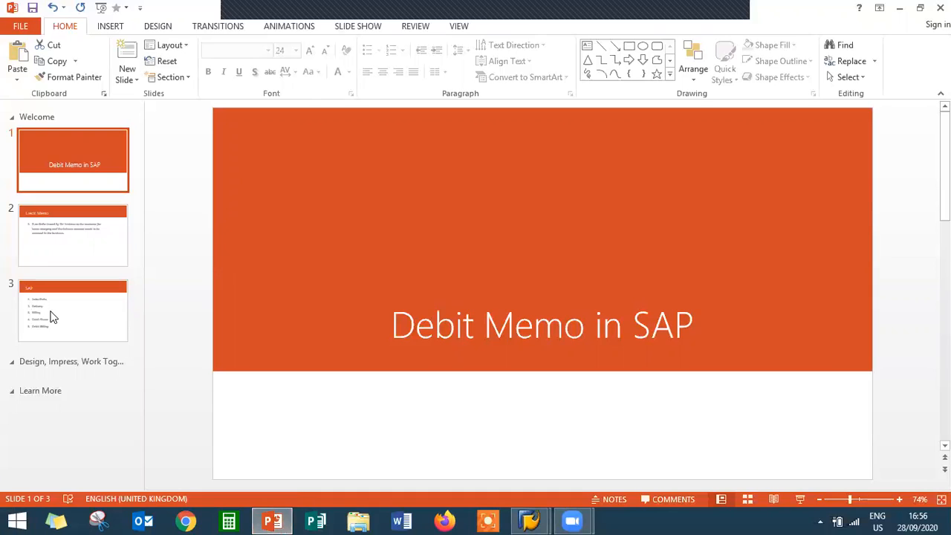
# Step: Shorten slide 2's title from 'Credit Memo' to 'Memo', then show slide 3's SAP steps
pyautogui.click(73, 235)
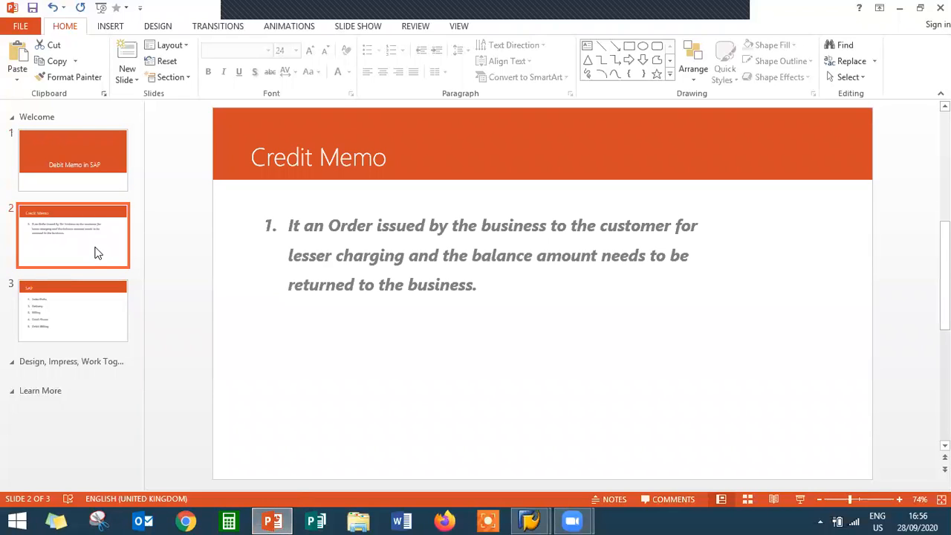
pyautogui.doubleClick(283, 159)
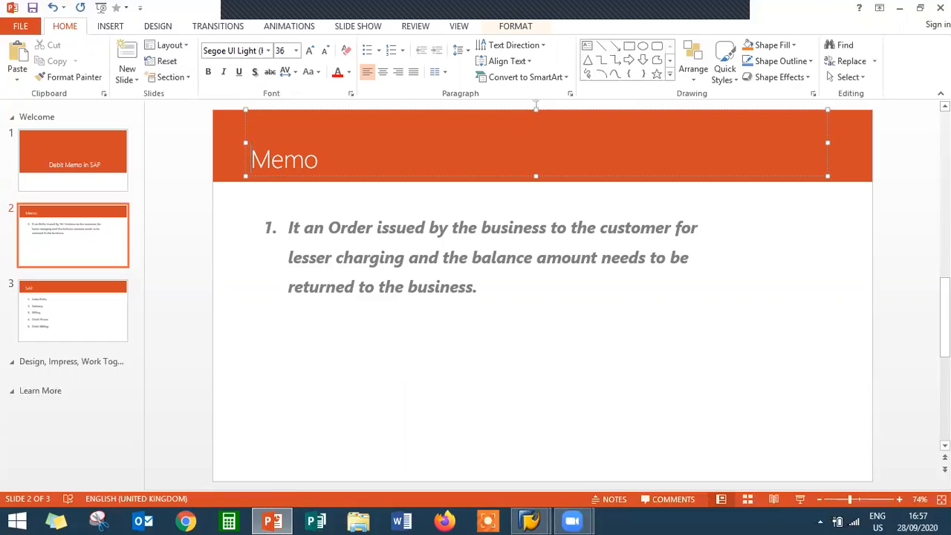
pyautogui.moveTo(206, 182)
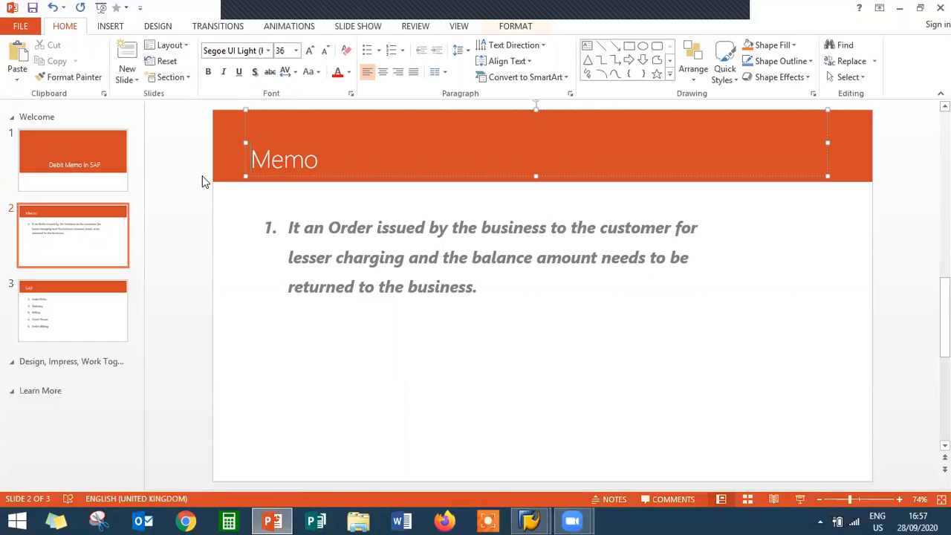
pyautogui.moveTo(44, 245)
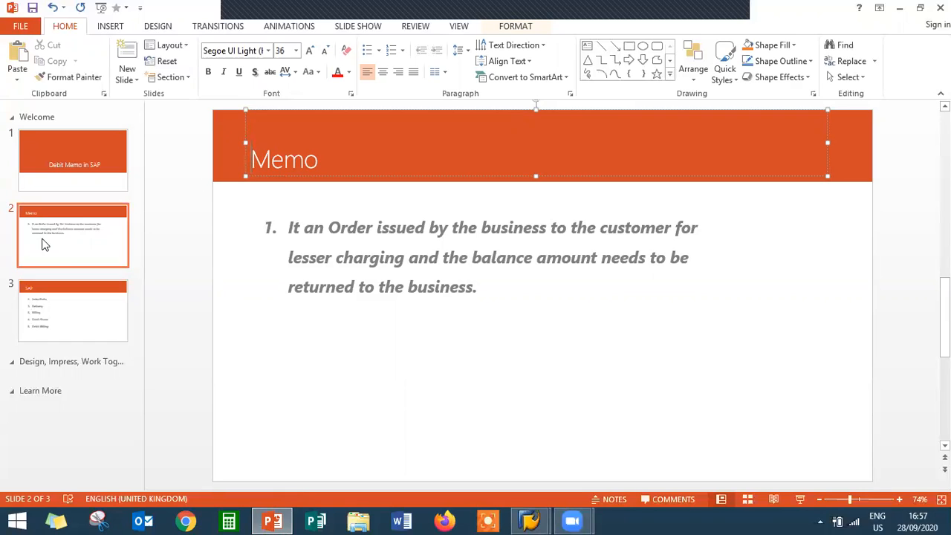
pyautogui.click(73, 310)
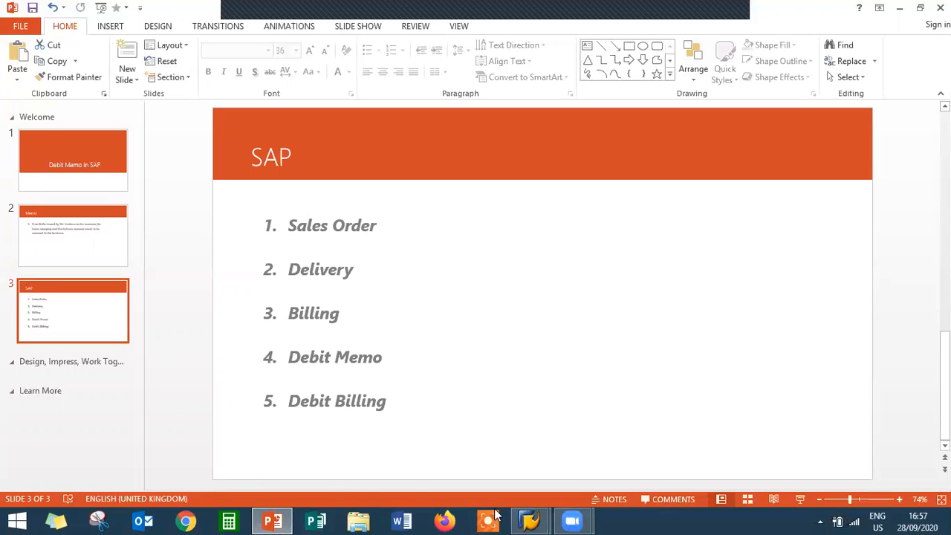
pyautogui.moveTo(530, 520)
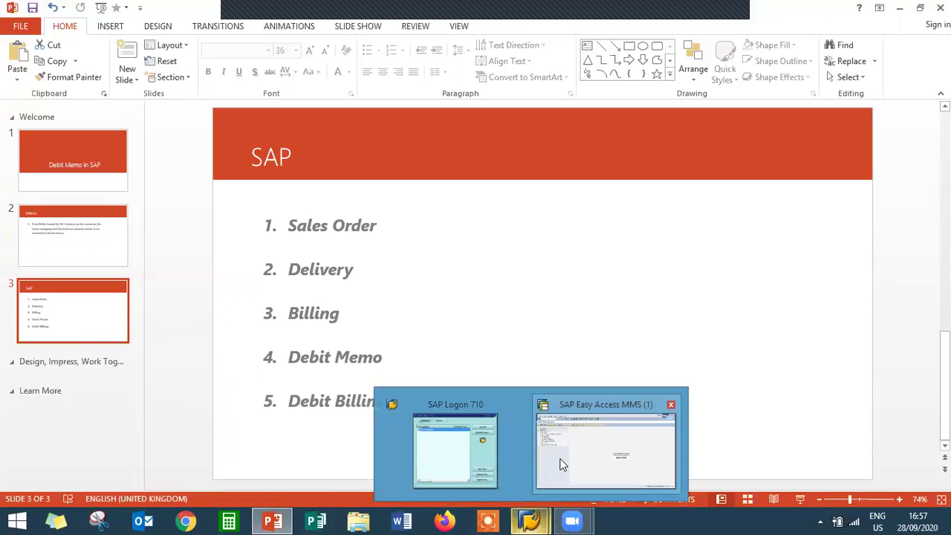
# Step: In SAP Easy Access, run VA01 and enter order type OR
pyautogui.click(606, 450)
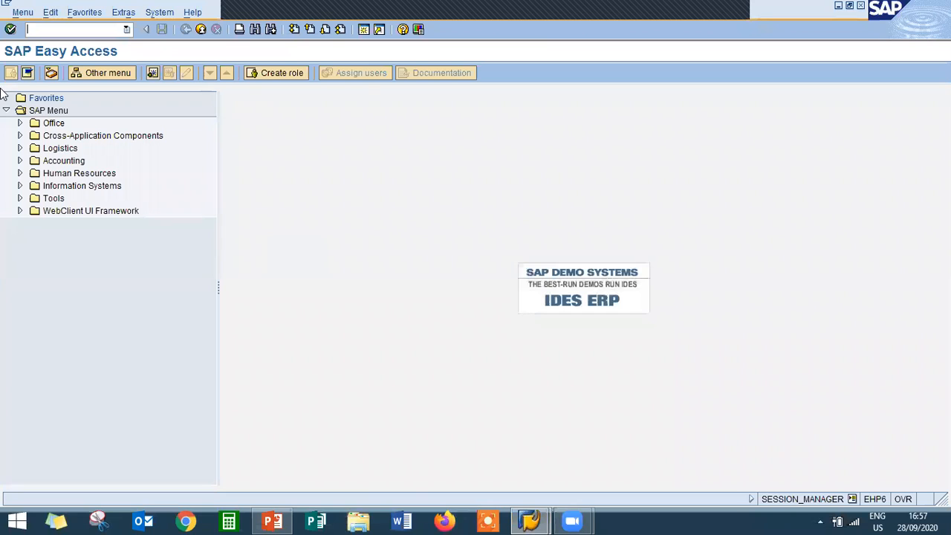
pyautogui.write('VA')
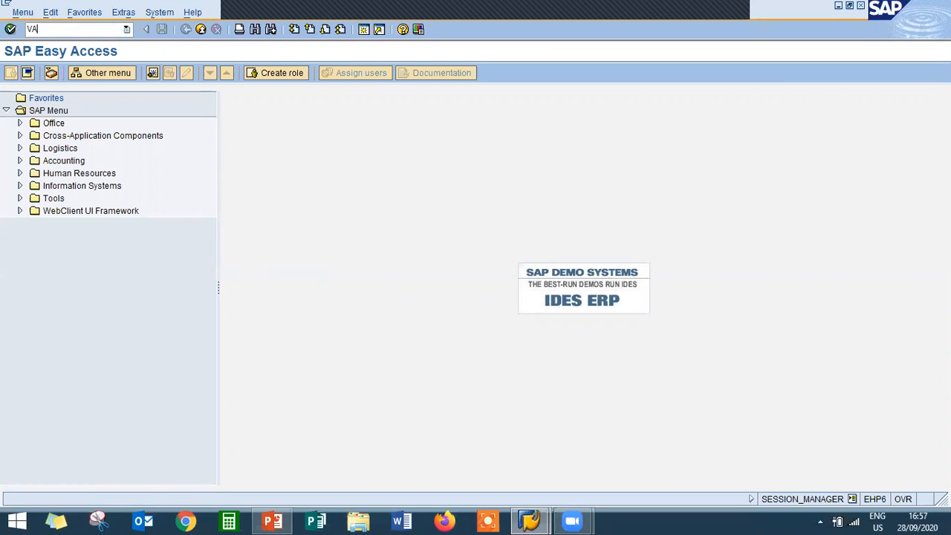
pyautogui.press('Enter')
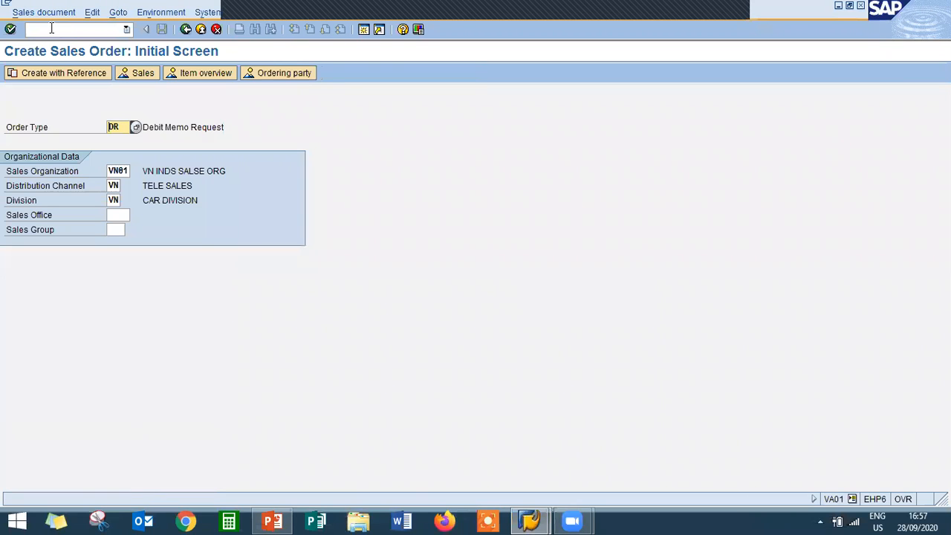
pyautogui.write('or')
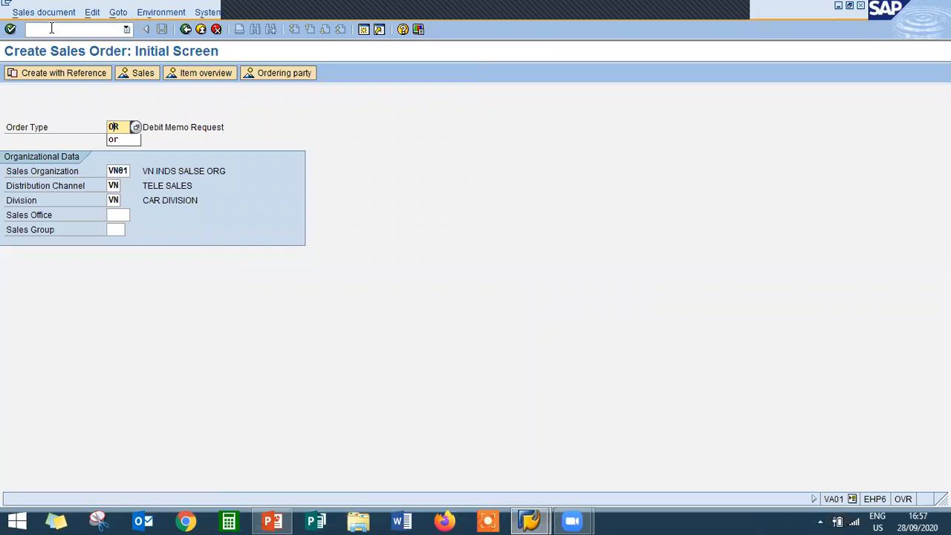
pyautogui.press('Enter')
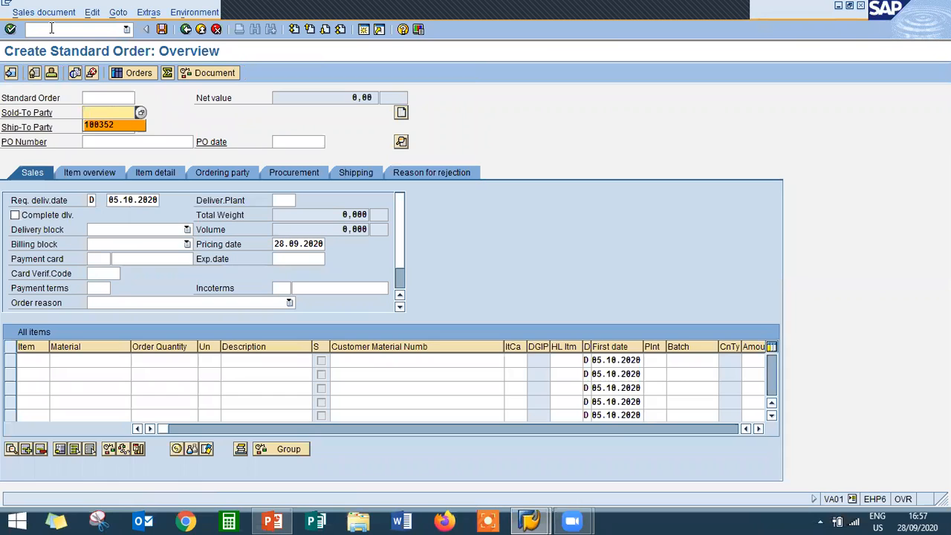
# Step: Confirm customer 100352 and add material 3699 (TURBINE) with quantity 1
pyautogui.press('Enter')
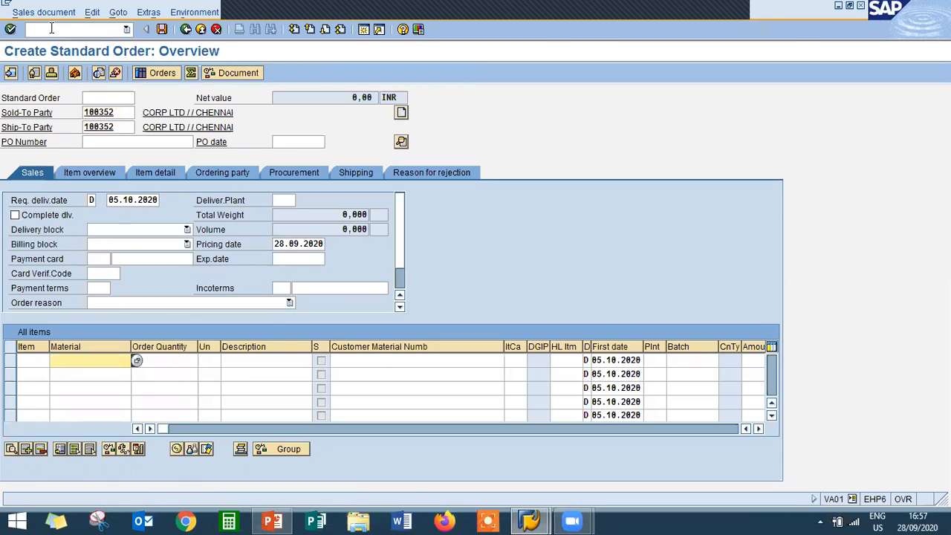
pyautogui.click(136, 360)
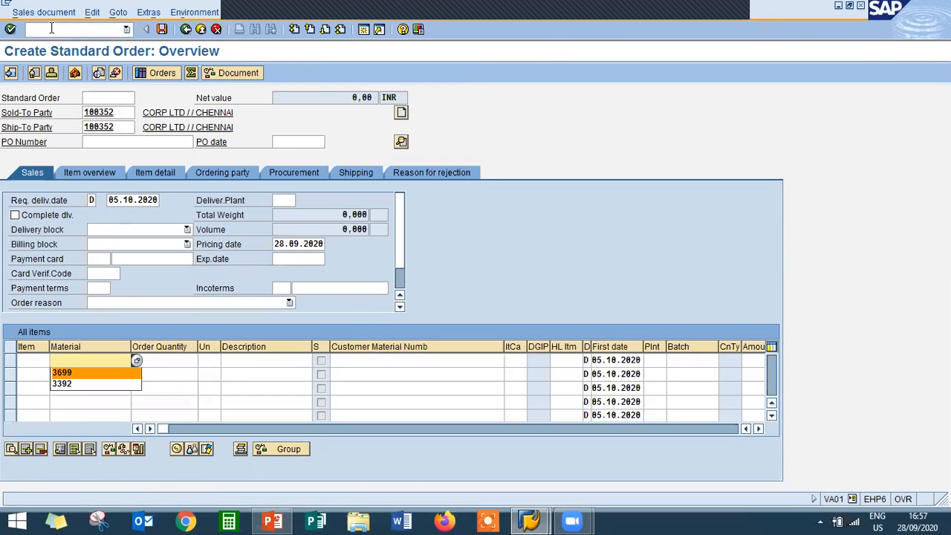
pyautogui.click(63, 373)
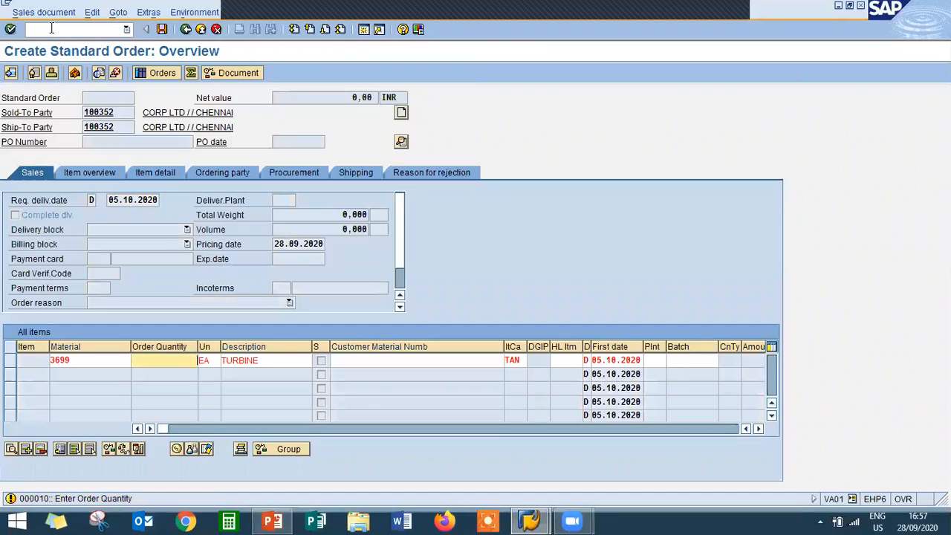
pyautogui.write('1')
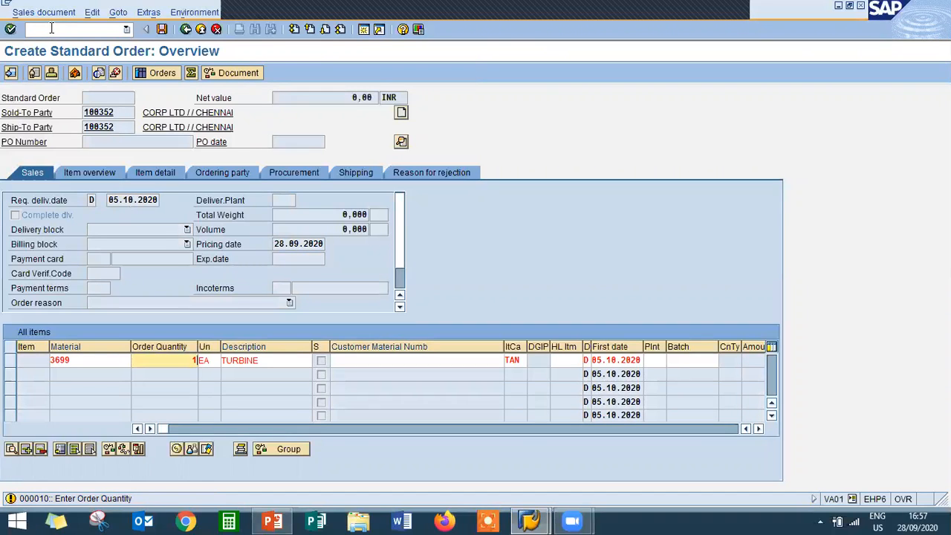
pyautogui.press('Enter')
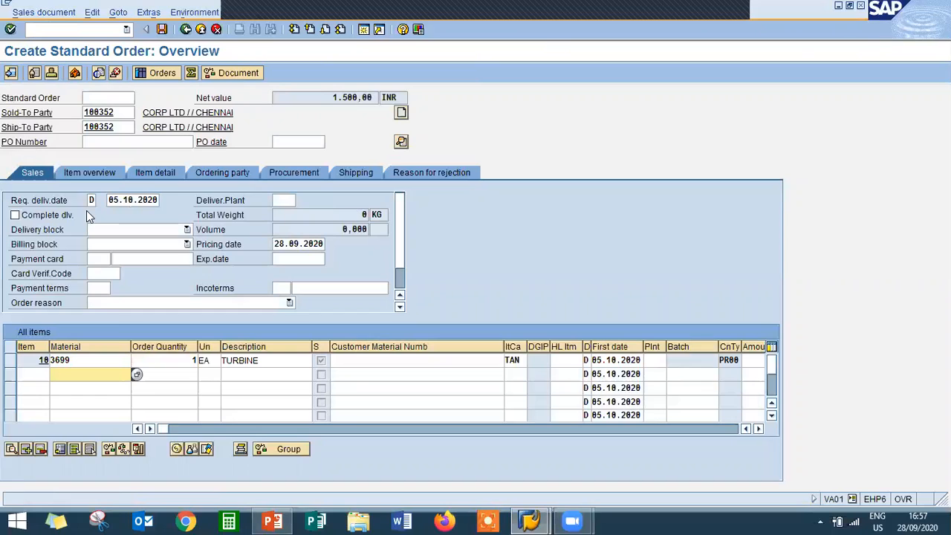
# Step: Set payment terms 0001 and Incoterms CFR, acknowledging the freight redetermination notice
pyautogui.write('0001')
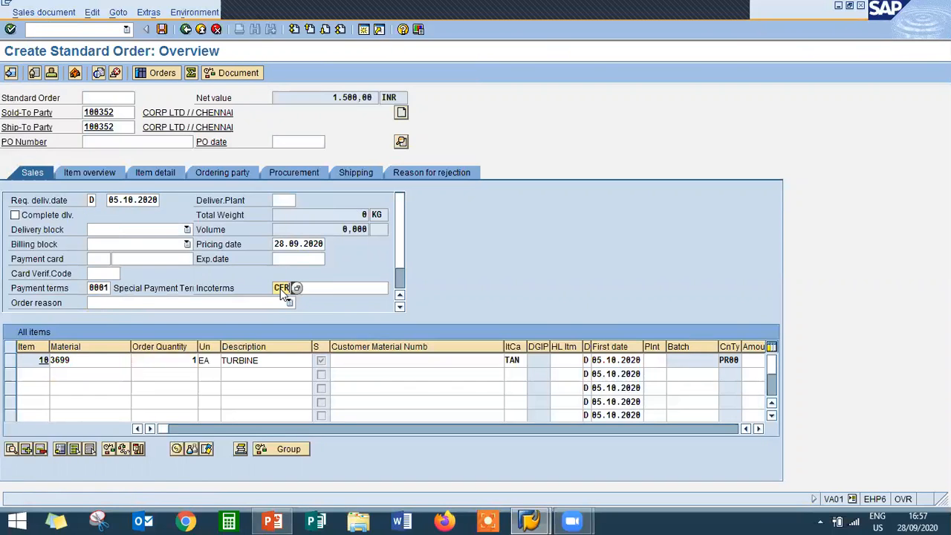
pyautogui.write('CFR')
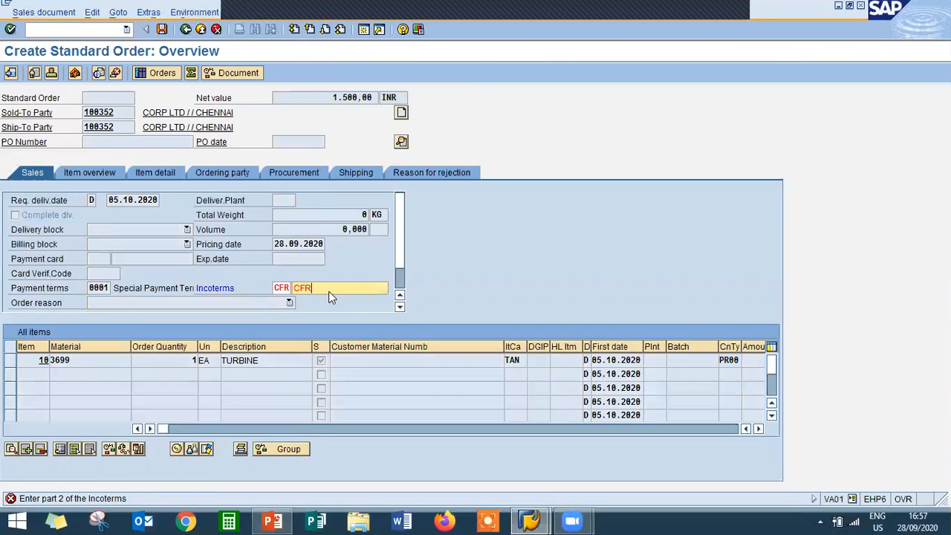
pyautogui.press('Enter')
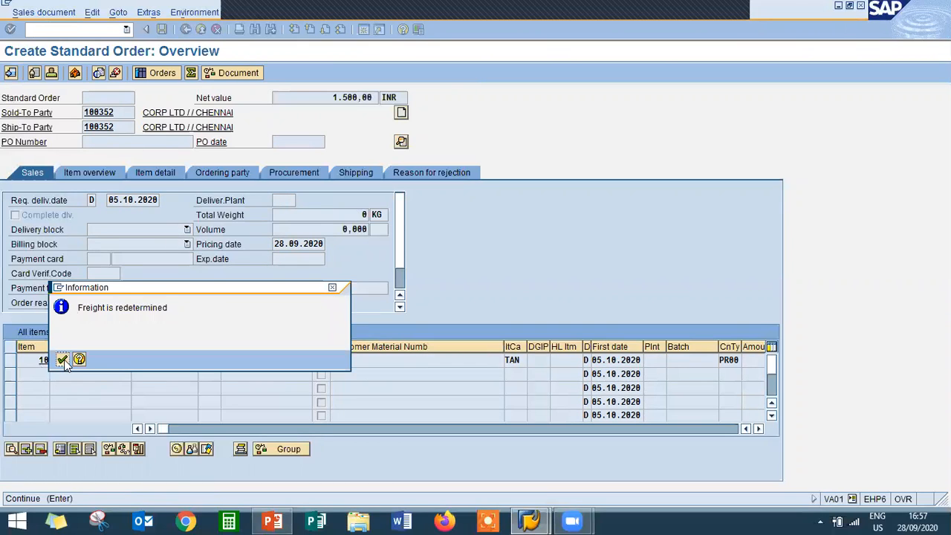
pyautogui.click(64, 360)
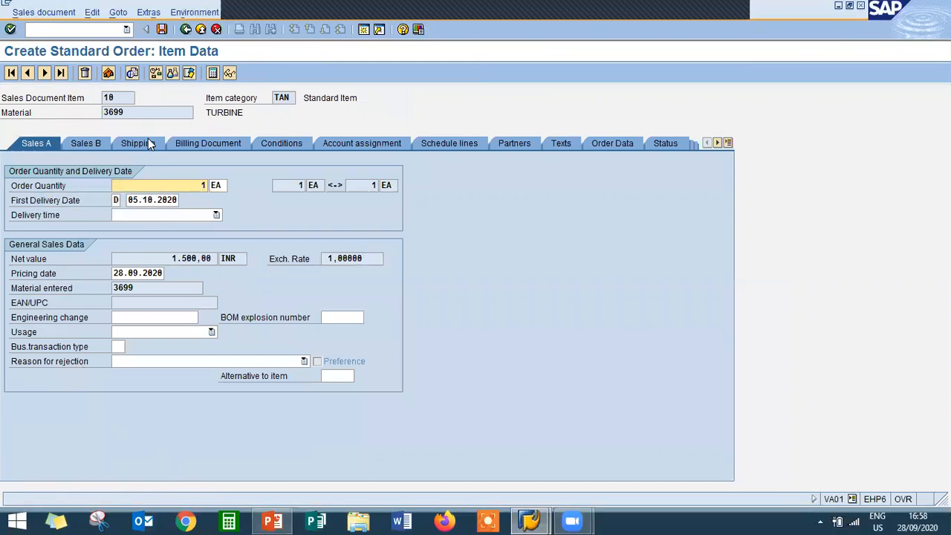
# Step: Enter the turbine item's net weight on the Shipping tab and save order 14612
pyautogui.click(136, 142)
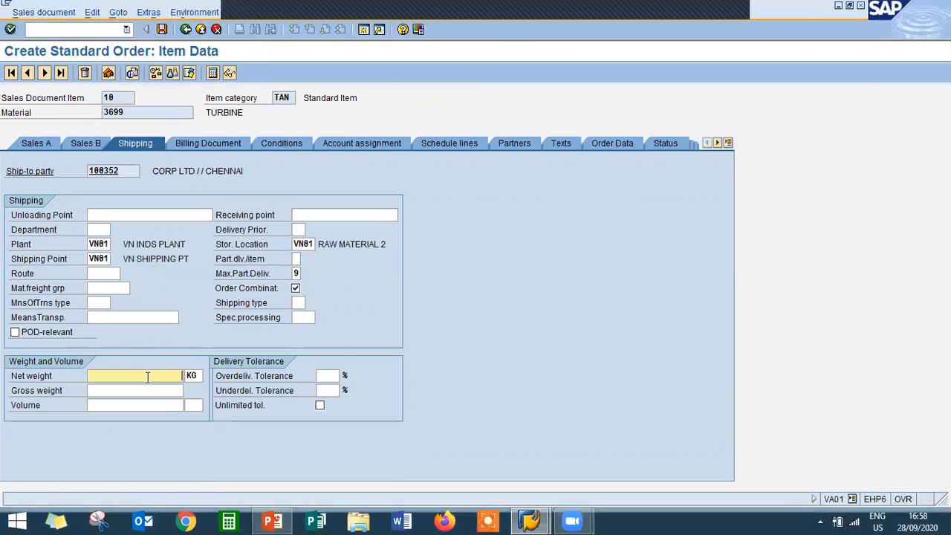
pyautogui.write('100')
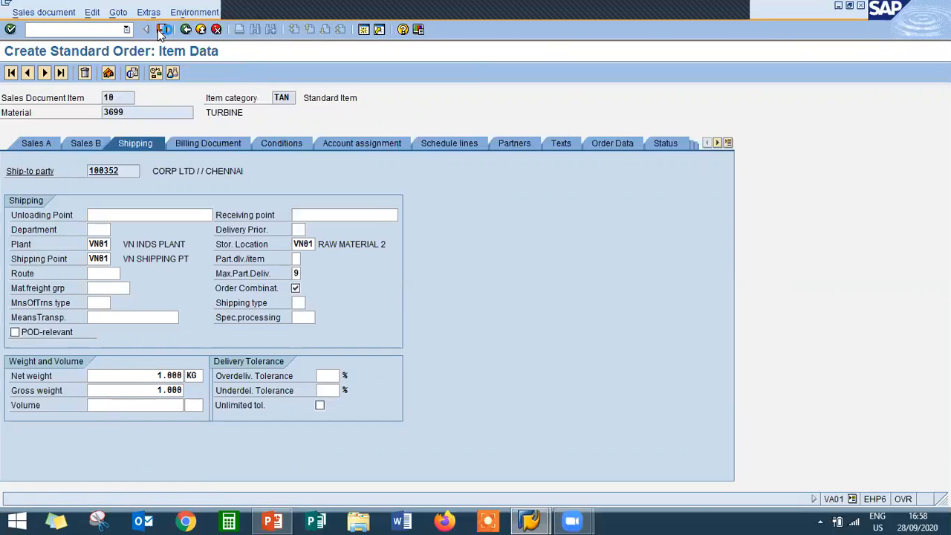
pyautogui.click(167, 29)
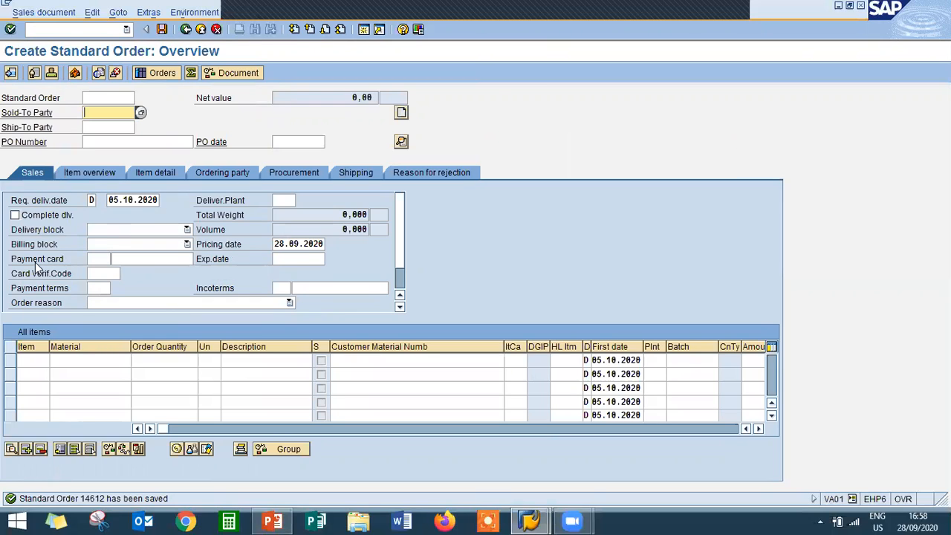
# Step: Create the outbound delivery for order 14612 via Sales document > Deliver
pyautogui.click(42, 12)
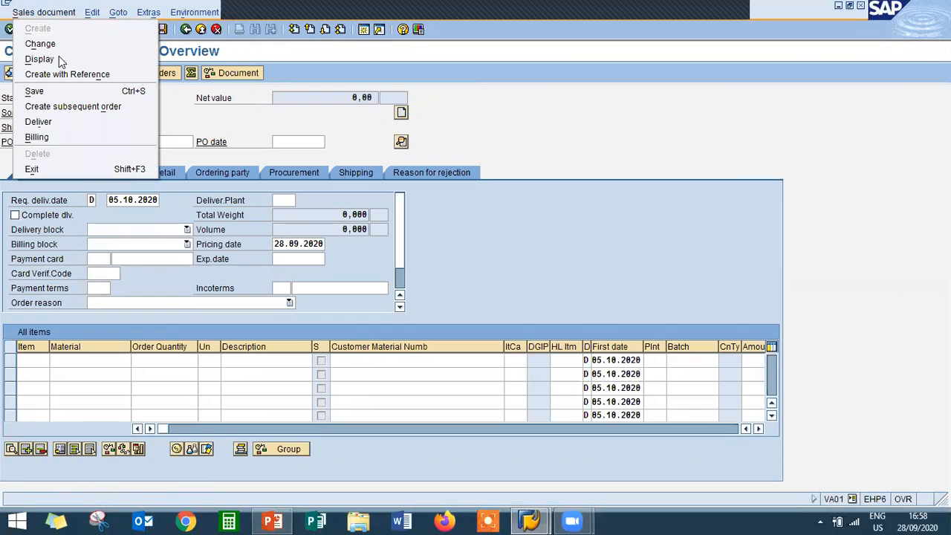
pyautogui.moveTo(38, 121)
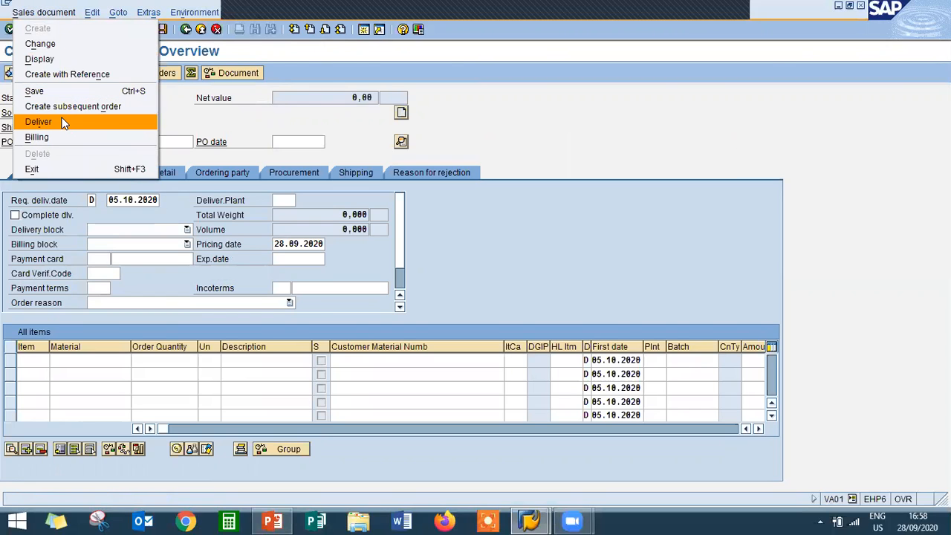
pyautogui.click(37, 121)
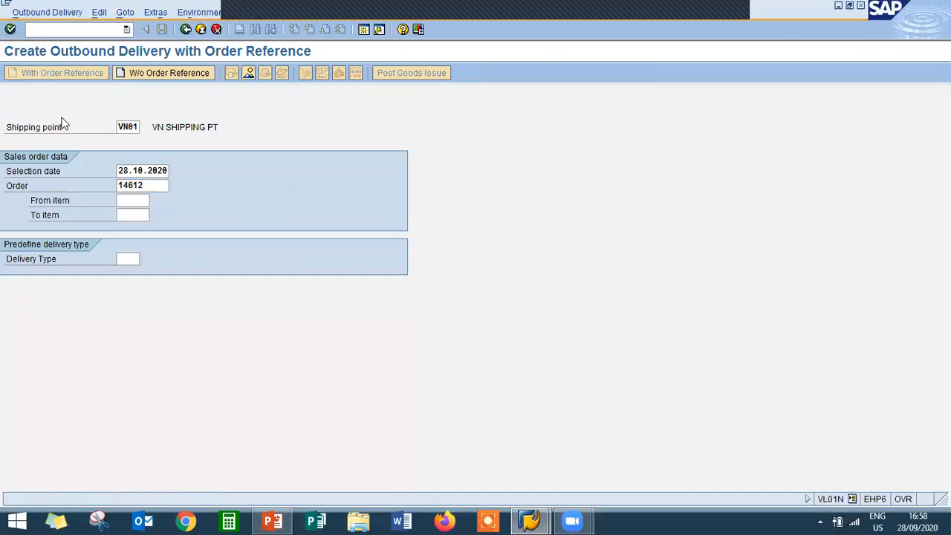
pyautogui.press('Enter')
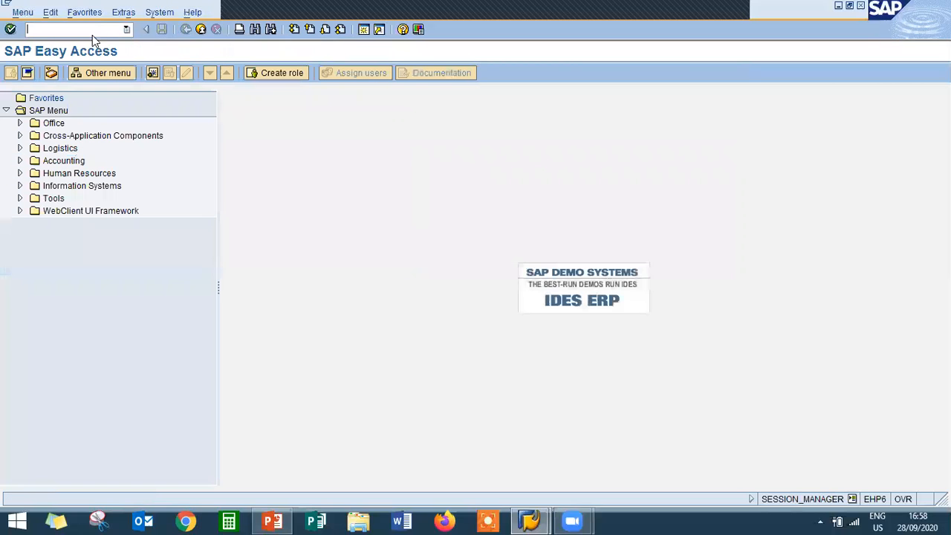
# Step: Create and save the 1,500.00 INR turbine invoice with VF01, then begin VA01
pyautogui.write('VF01')
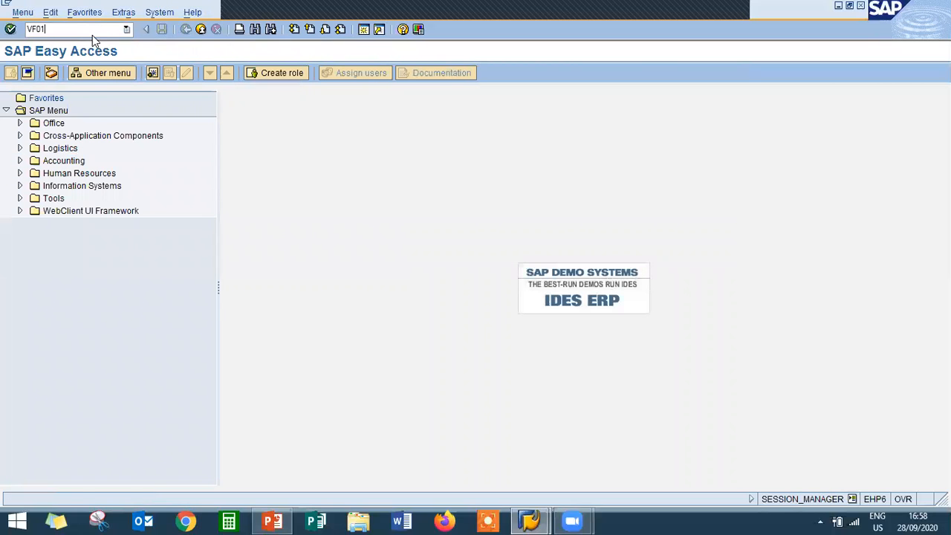
pyautogui.press('Enter')
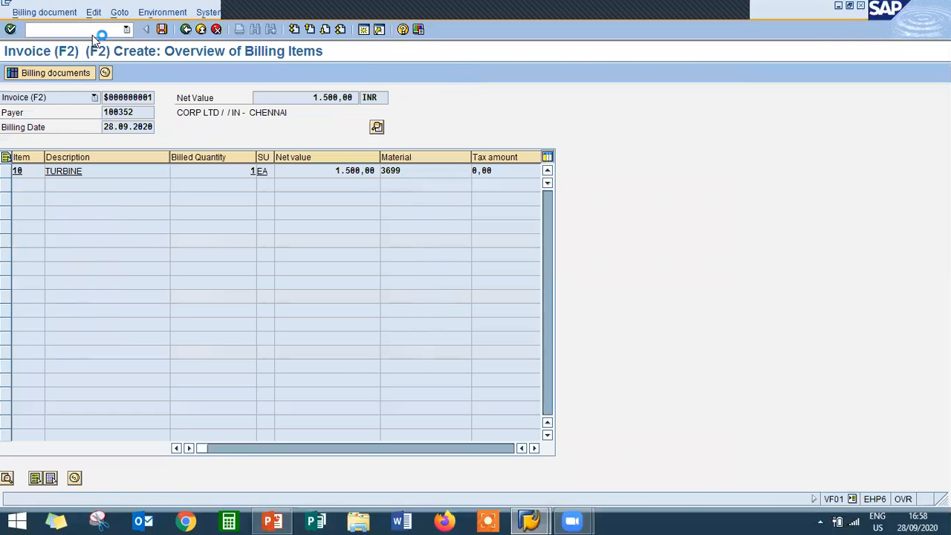
pyautogui.click(164, 30)
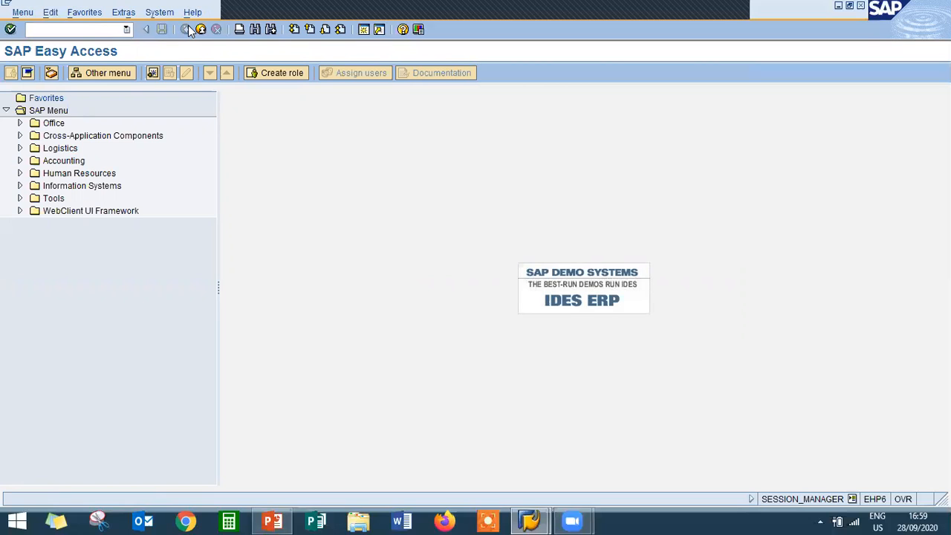
pyautogui.write('VA')
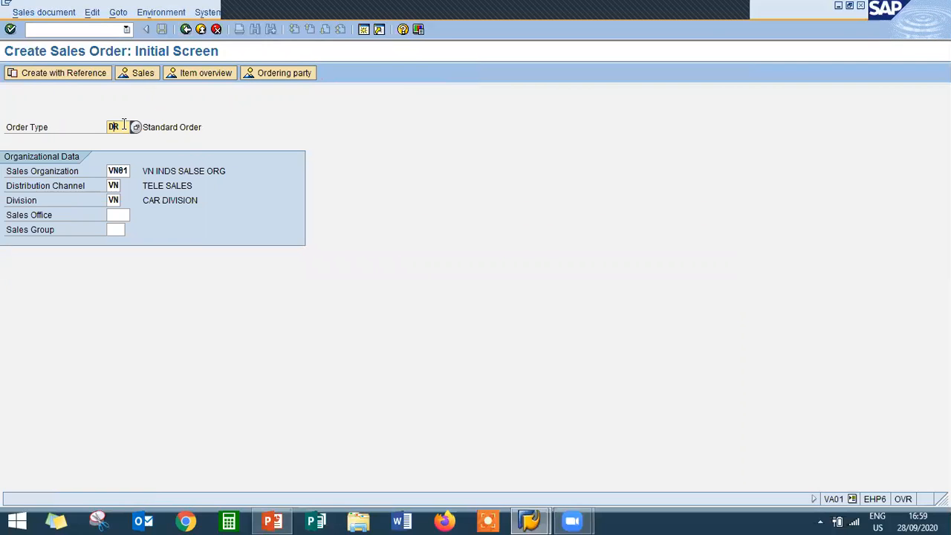
# Step: Create with reference to sales order 14612, copying the turbine item into the request
pyautogui.click(60, 73)
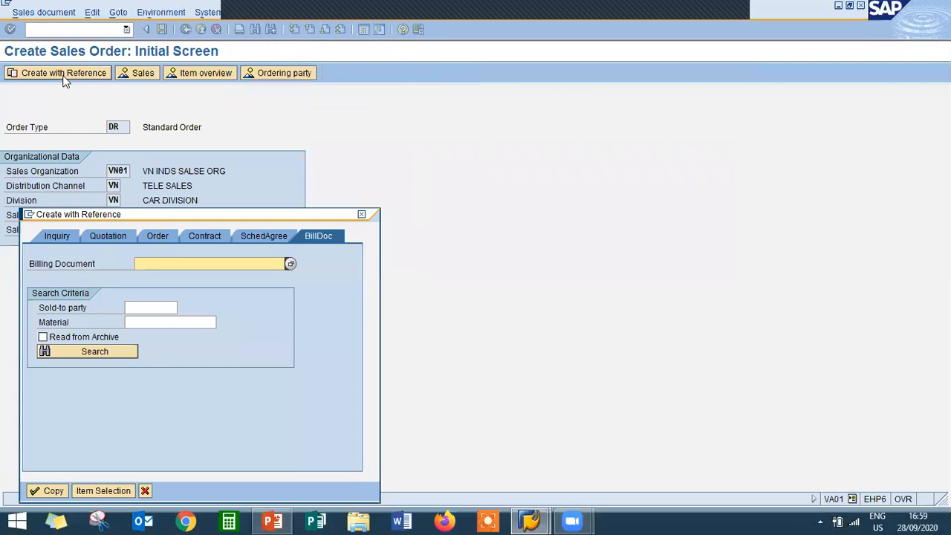
pyautogui.click(157, 236)
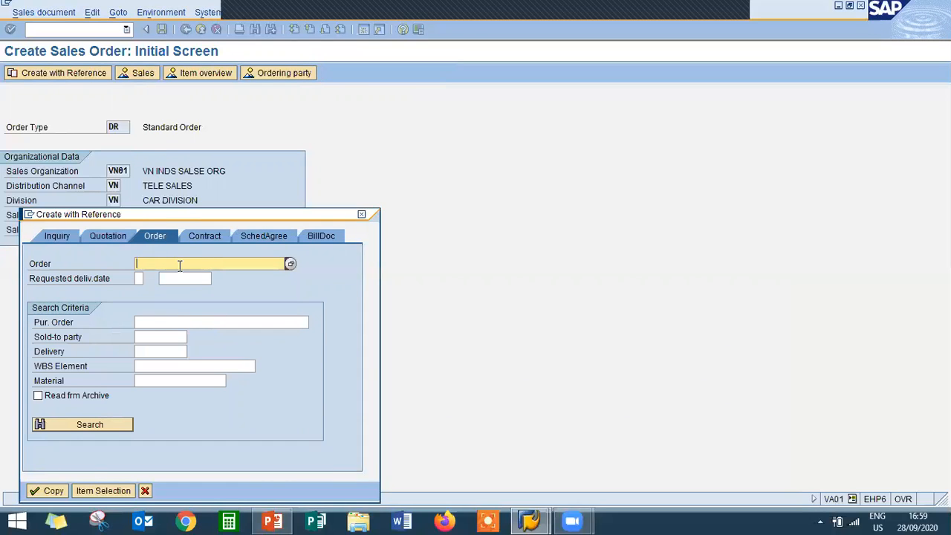
pyautogui.write('14612')
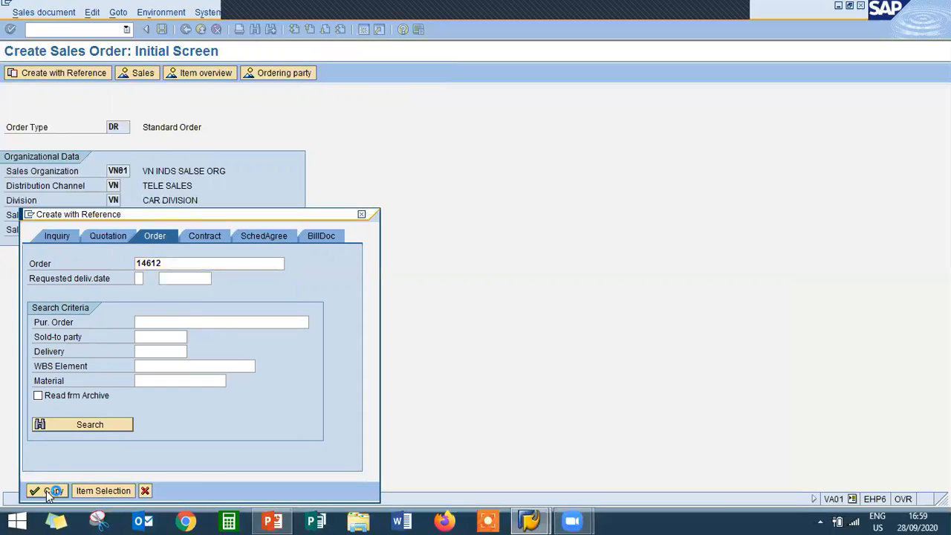
pyautogui.click(43, 490)
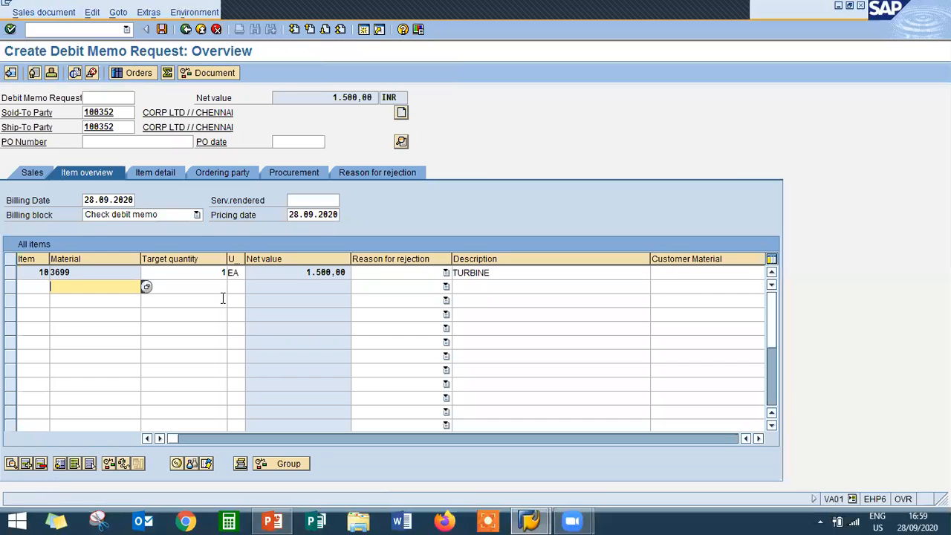
pyautogui.moveTo(217, 256)
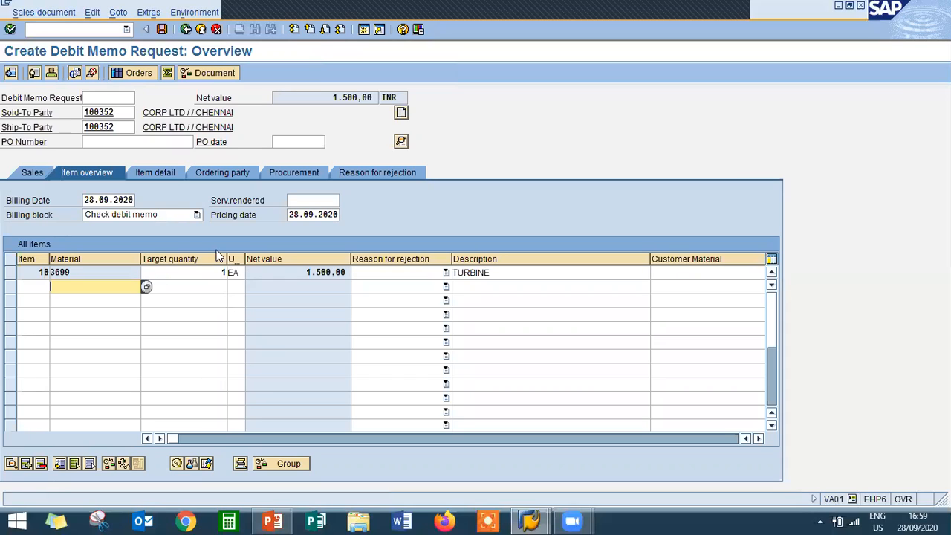
# Step: Clear the billing block and pick an order reason when saving flags missing data
pyautogui.click(197, 214)
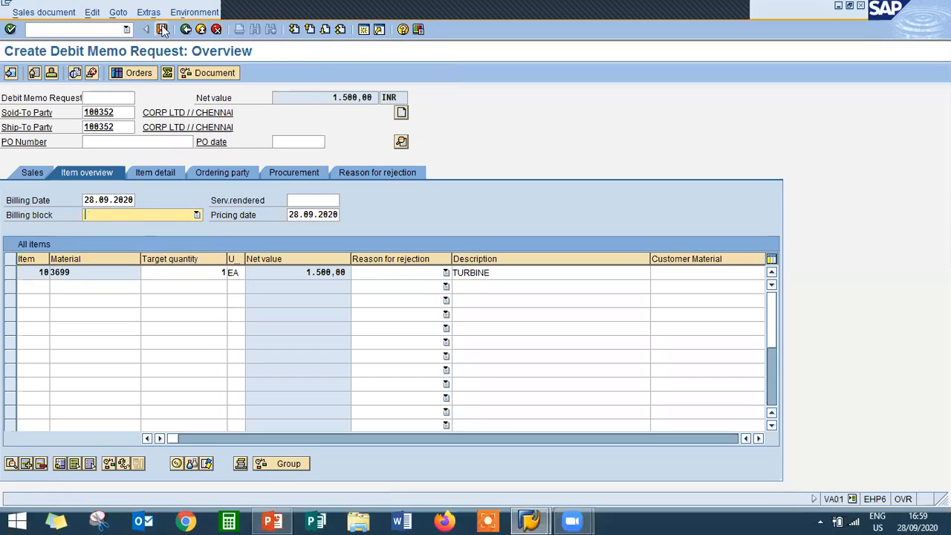
pyautogui.click(164, 31)
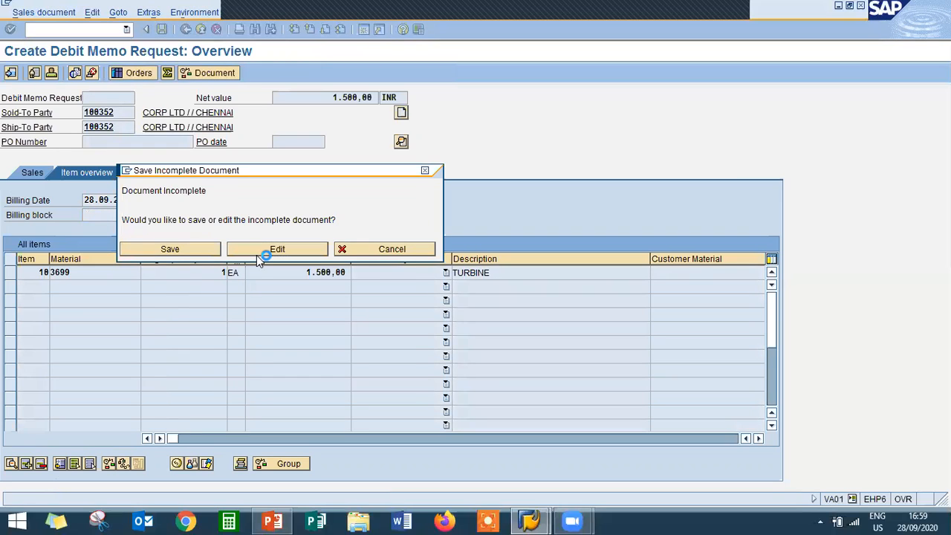
pyautogui.click(277, 249)
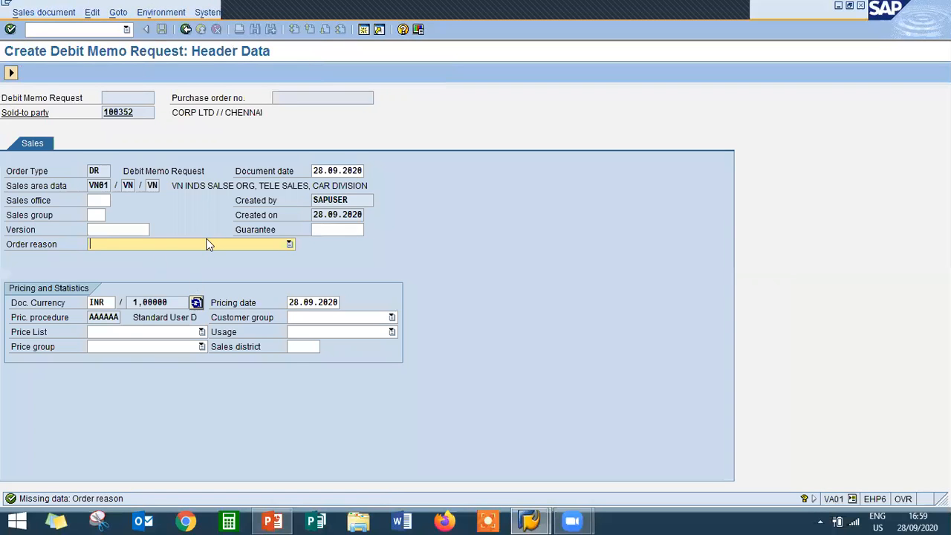
pyautogui.click(288, 244)
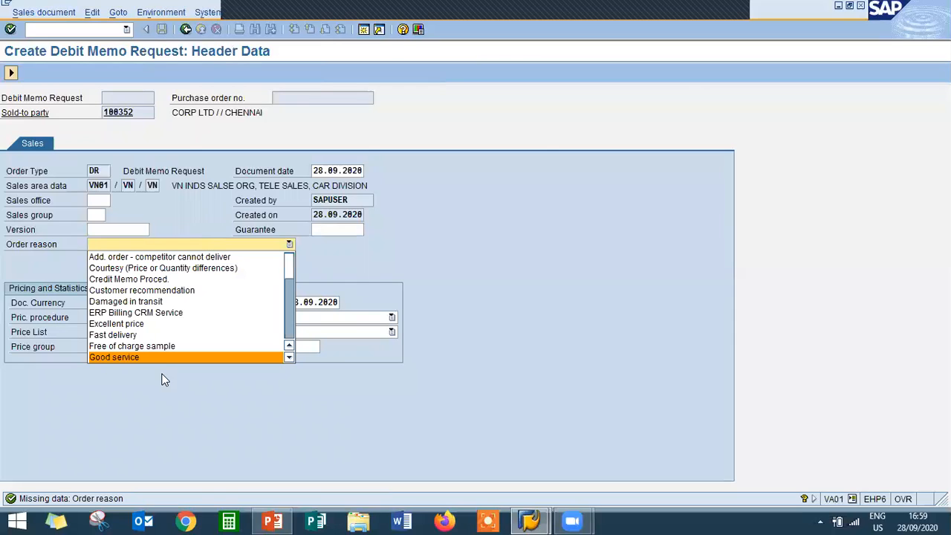
pyautogui.click(114, 357)
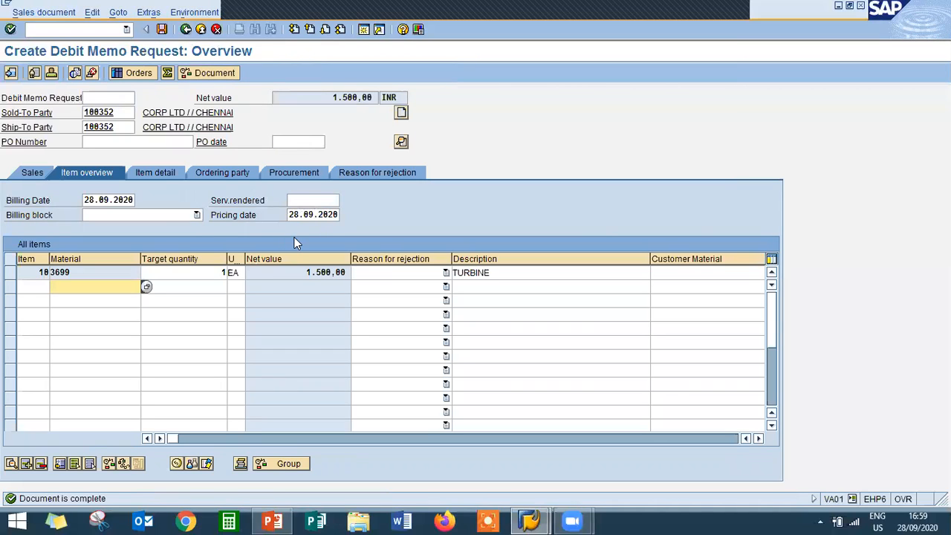
pyautogui.click(186, 272)
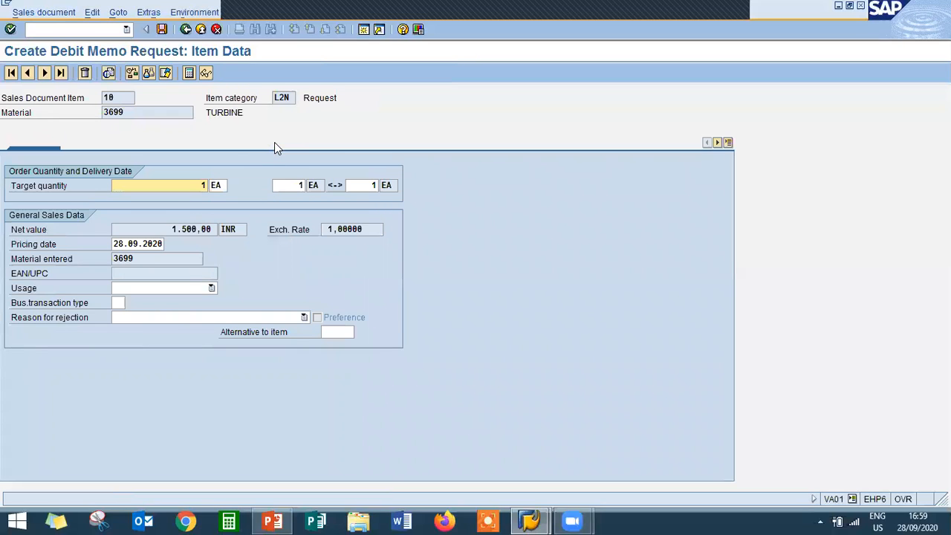
# Step: Edit the turbine's PR00 price in Conditions to a 300.00 INR net value and save request 70000103
pyautogui.click(278, 142)
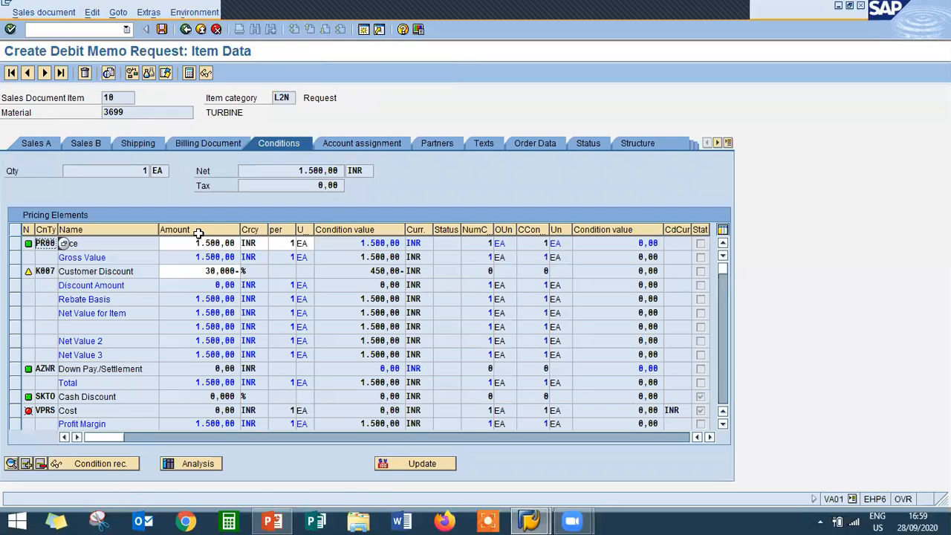
pyautogui.click(211, 243)
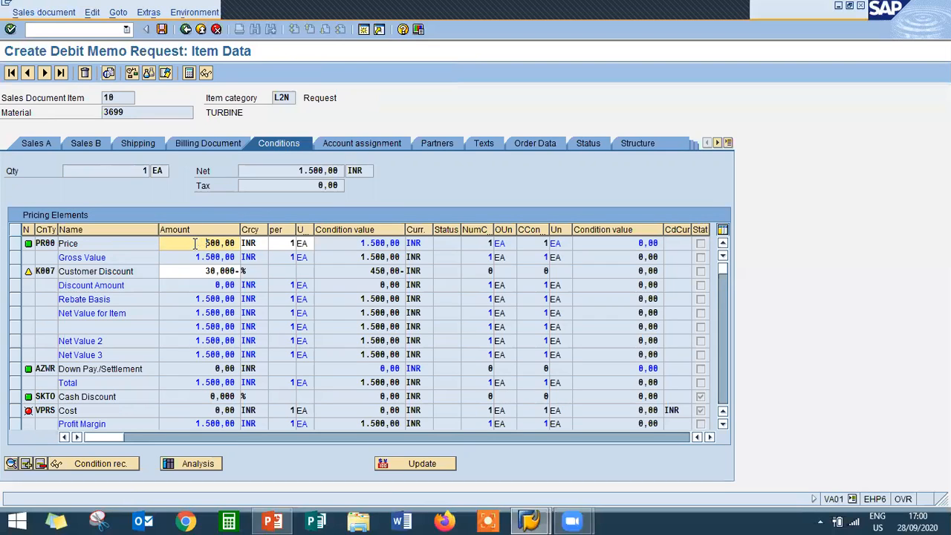
pyautogui.write('30')
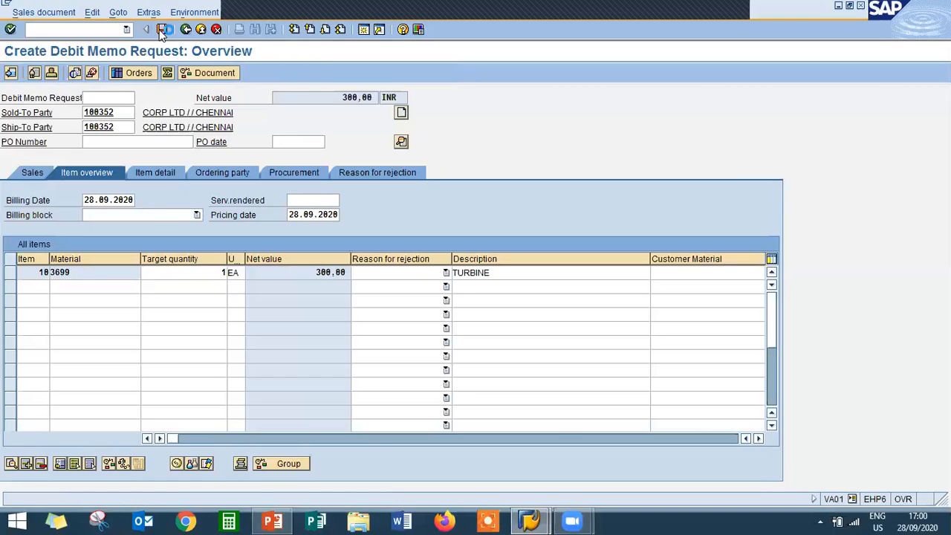
pyautogui.click(165, 29)
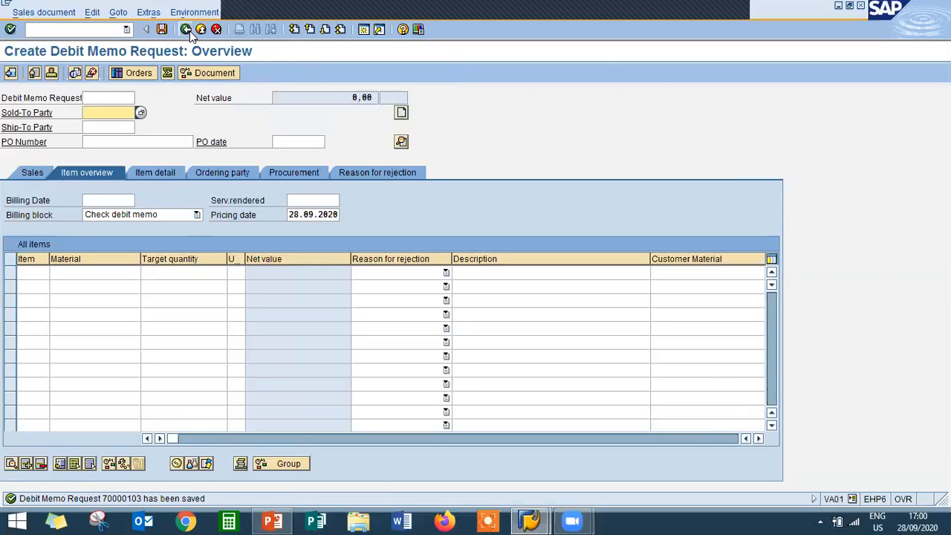
# Step: Bill the debit memo request in VF01 and save the 300.00 INR L2 turbine debit memo
pyautogui.click(180, 30)
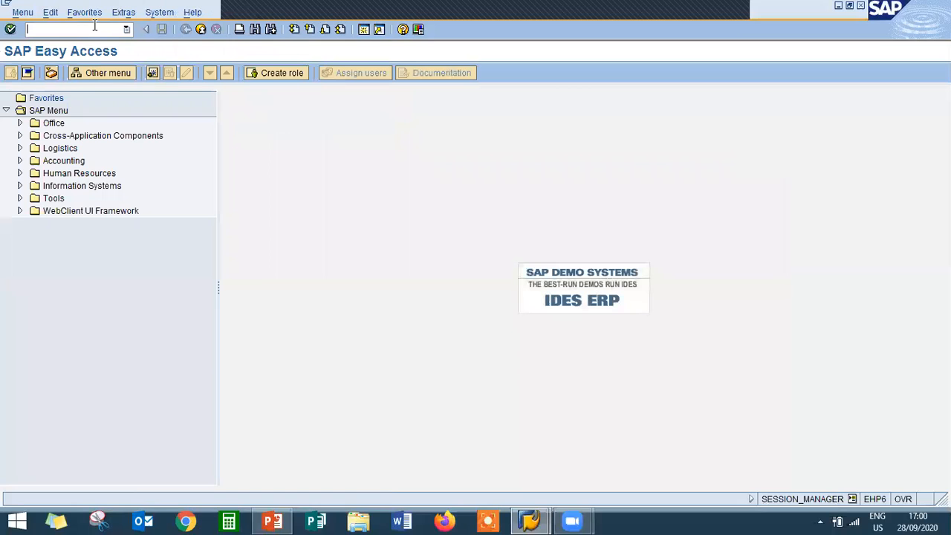
pyautogui.write('VF0')
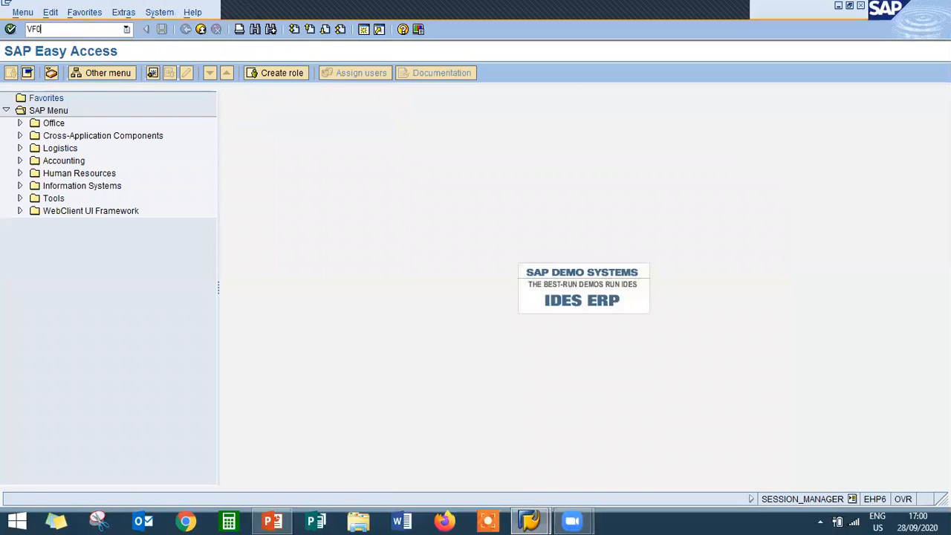
pyautogui.press('Enter')
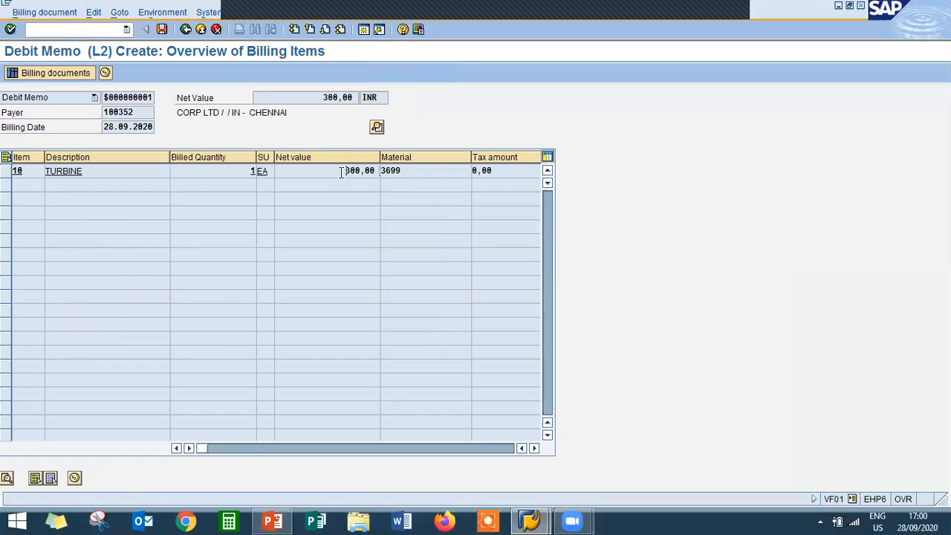
pyautogui.moveTo(165, 35)
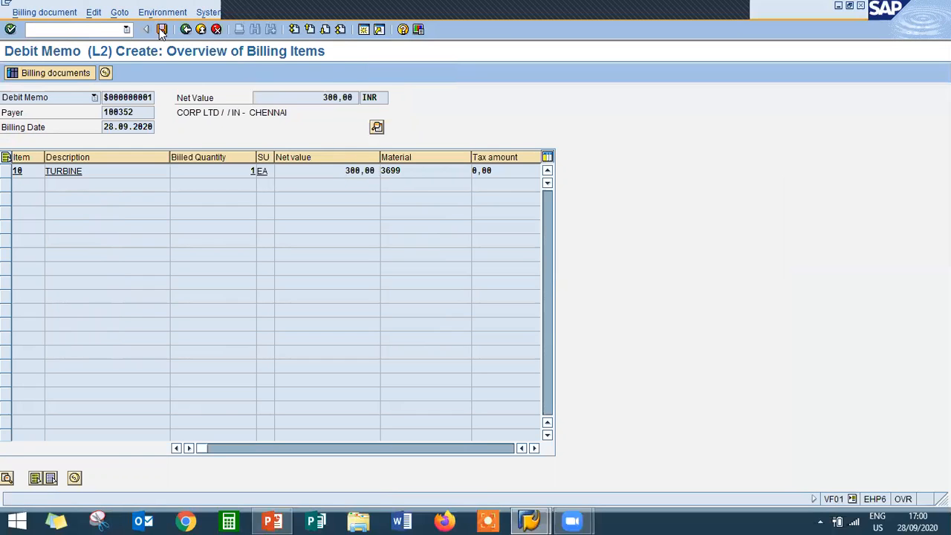
pyautogui.click(164, 30)
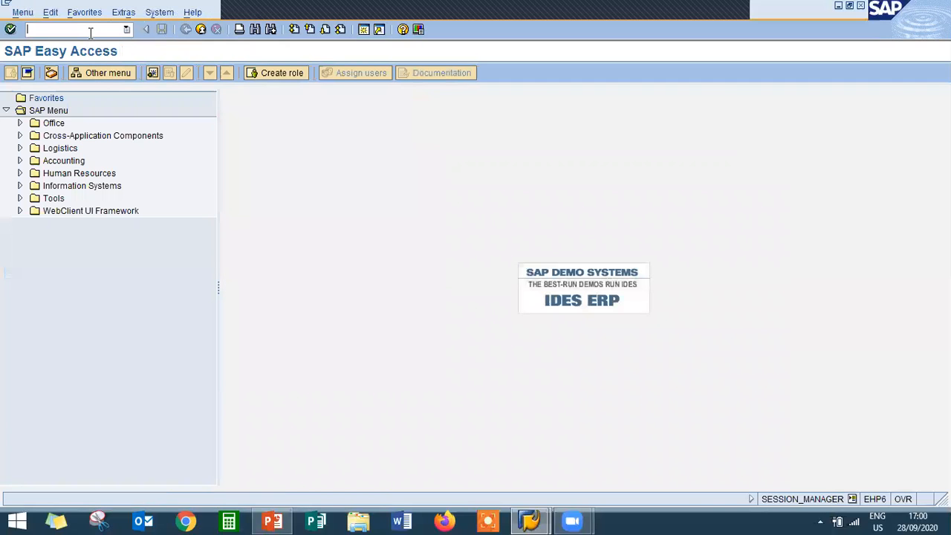
# Step: Display sales order 14612 in VA03 and show its document flow
pyautogui.write('VA')
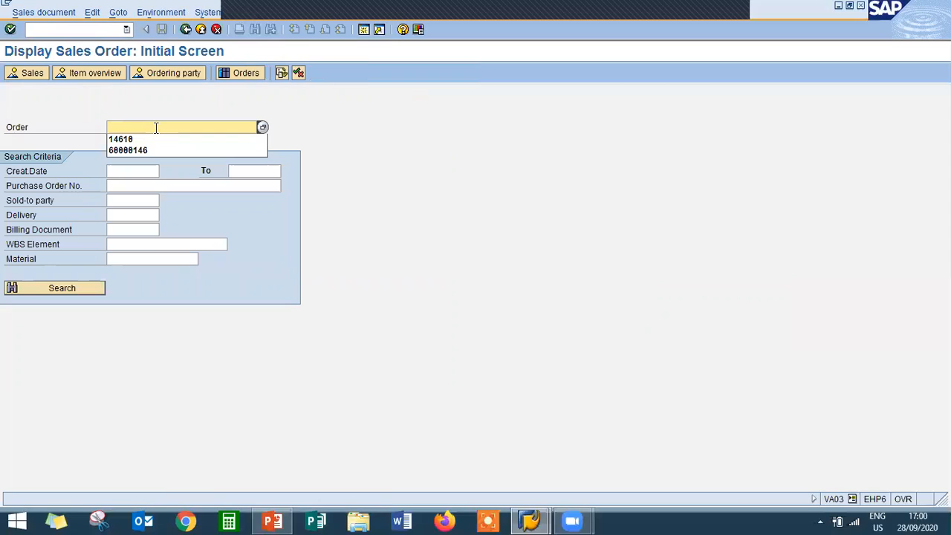
pyautogui.write('146')
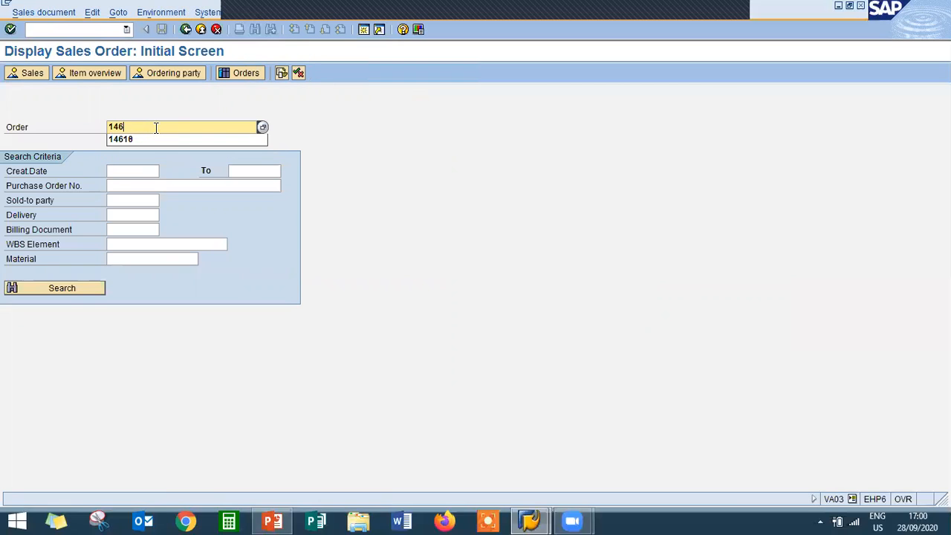
pyautogui.write('14612')
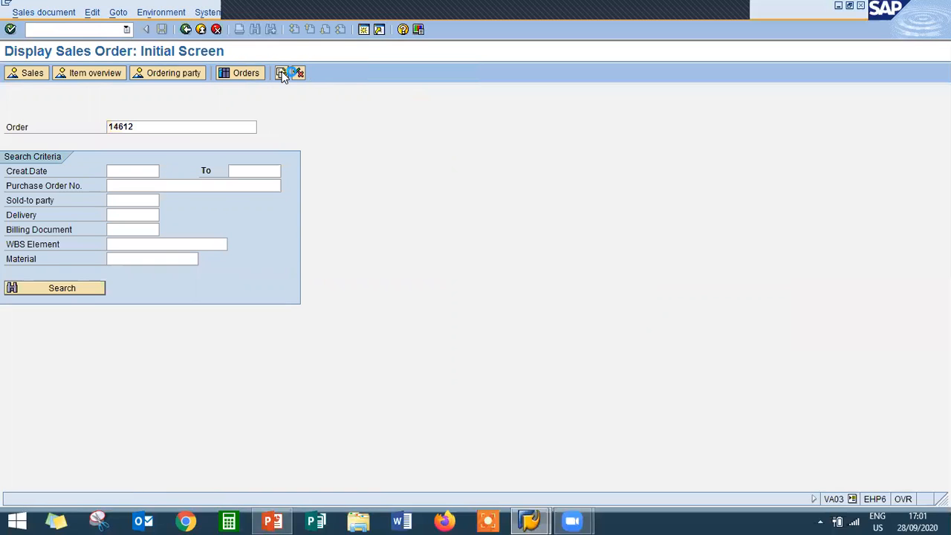
pyautogui.click(281, 73)
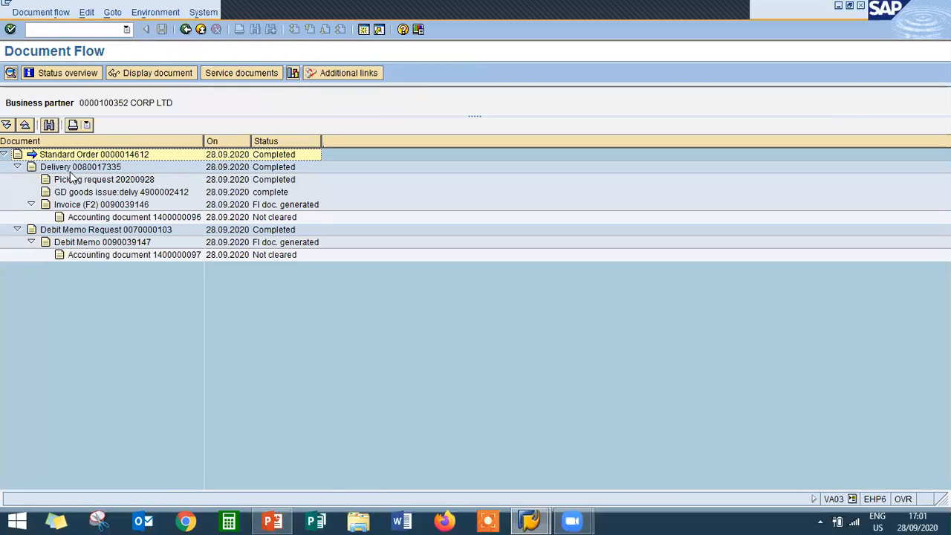
# Step: Highlight order 14612, delivery, invoice, debit memo request and debit memo, then return to PowerPoint
pyautogui.click(93, 154)
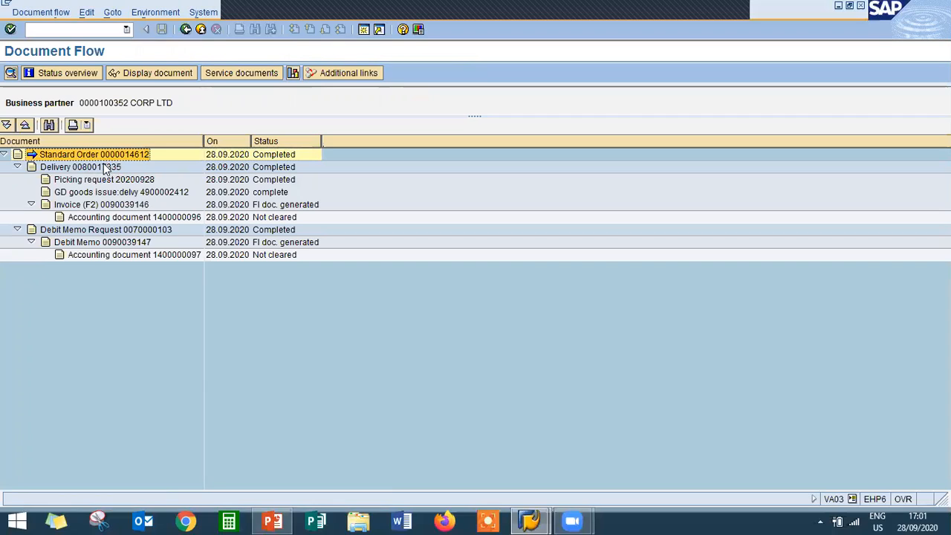
pyautogui.click(82, 166)
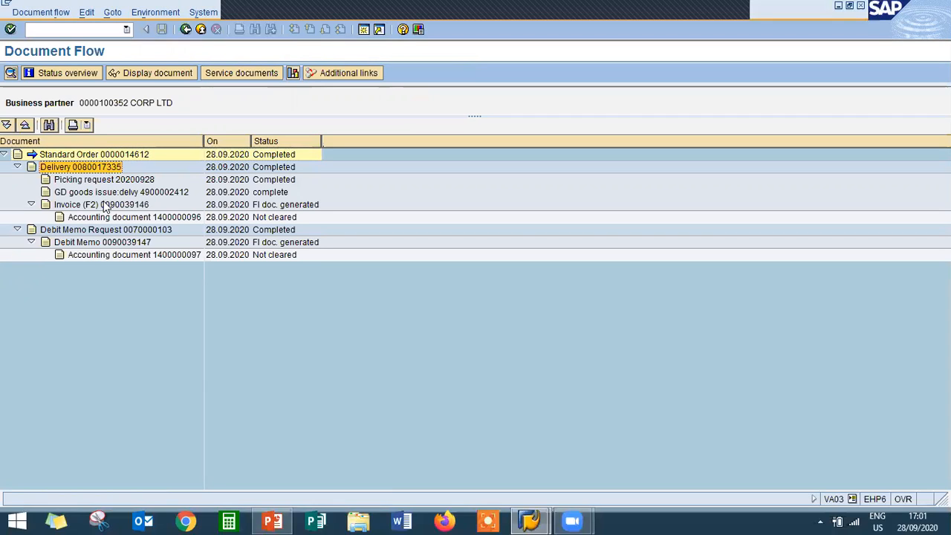
pyautogui.click(96, 204)
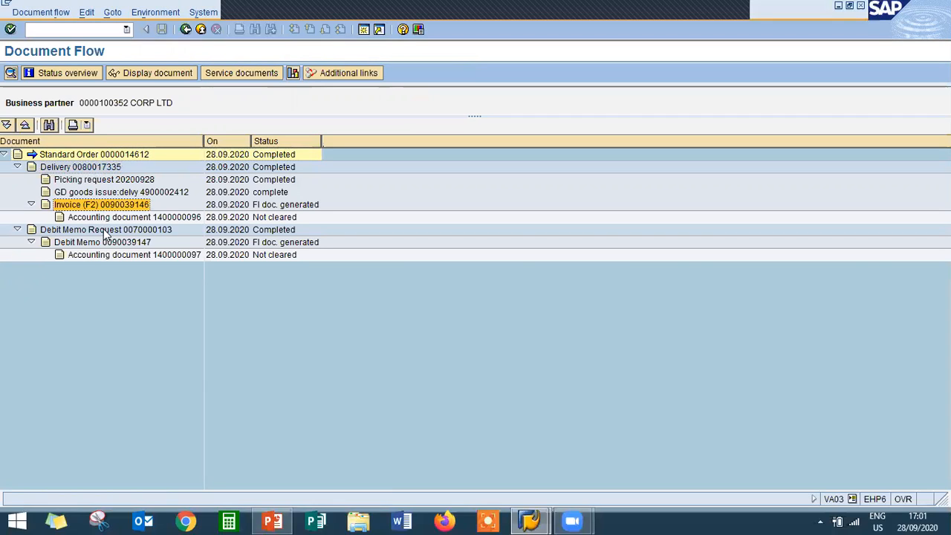
pyautogui.click(82, 230)
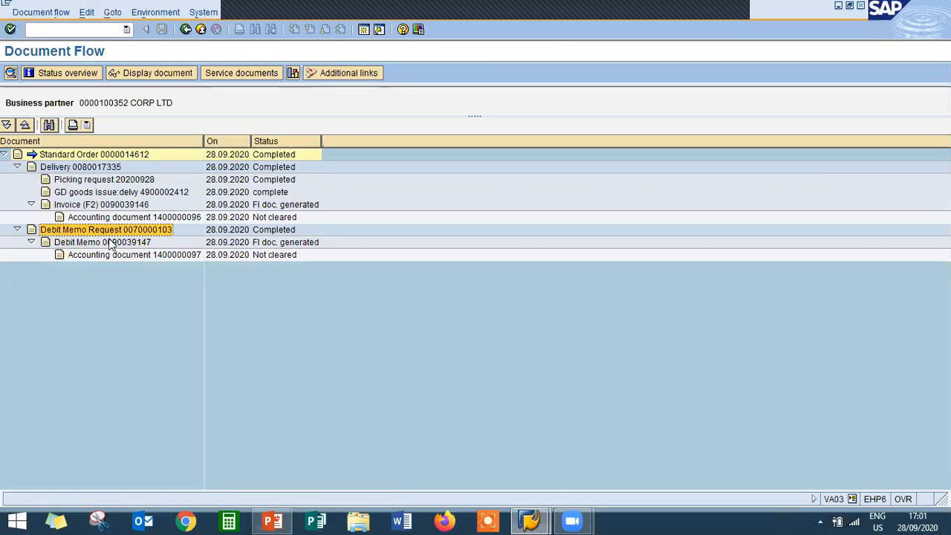
pyautogui.click(102, 242)
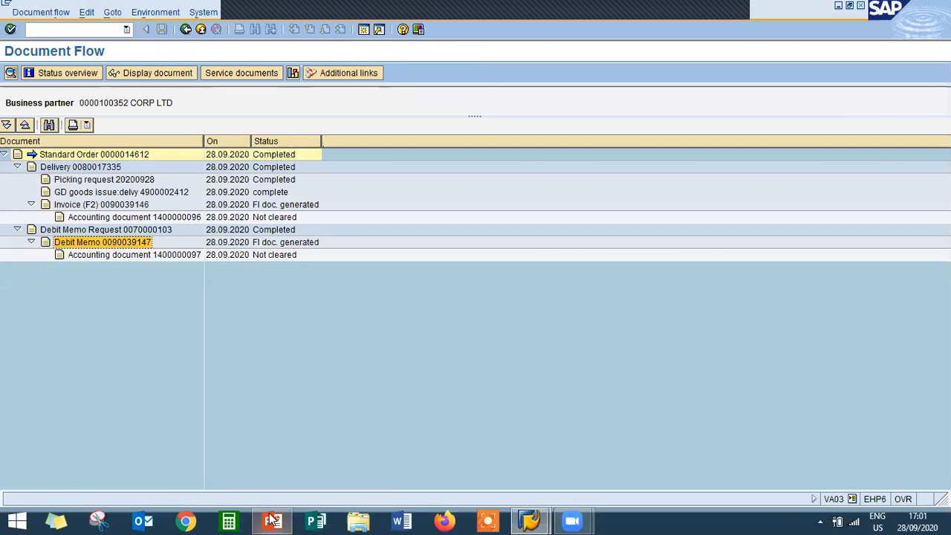
pyautogui.click(272, 519)
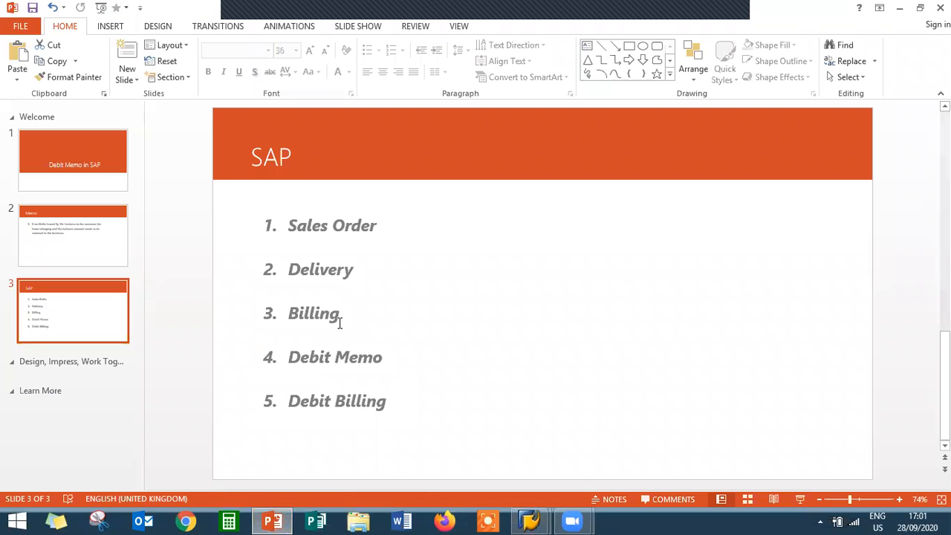